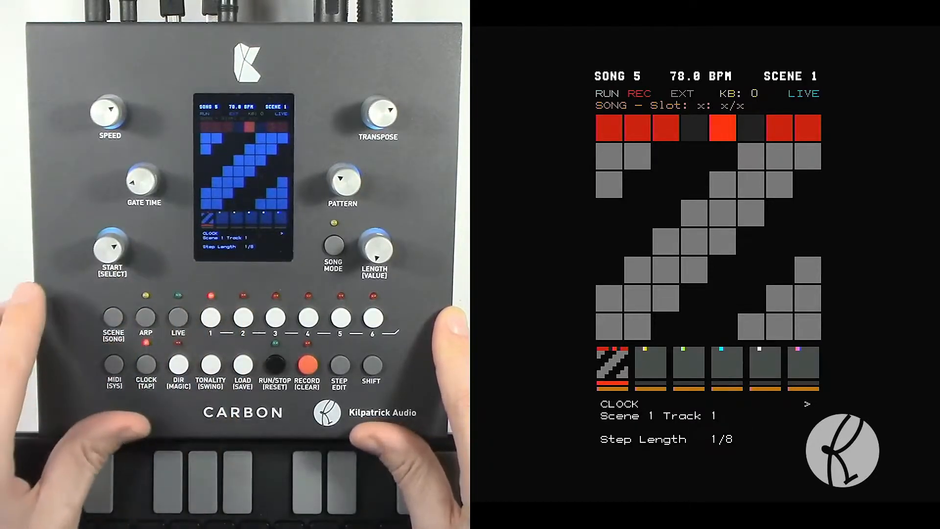
# Step: Select Scene 1 Track 2 in the clock menu to show its 1/16 step length
pyautogui.click(308, 317)
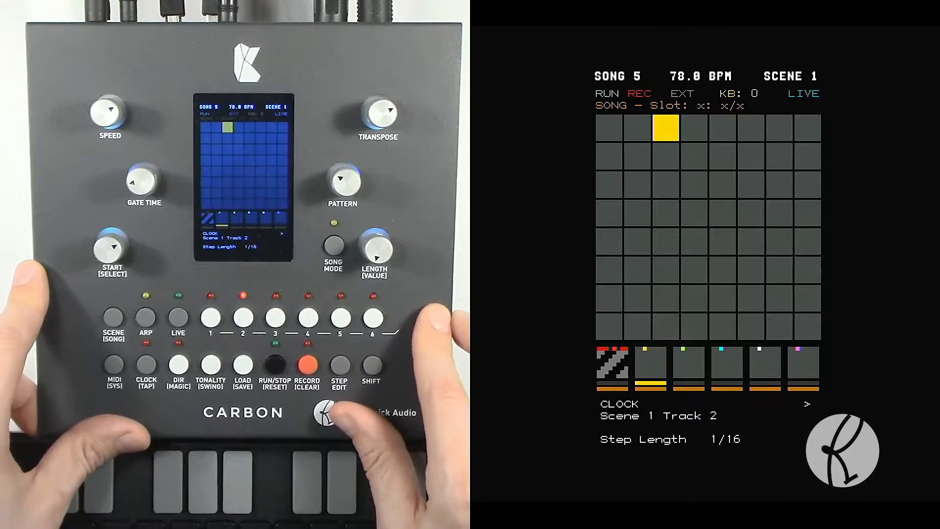
pyautogui.click(307, 318)
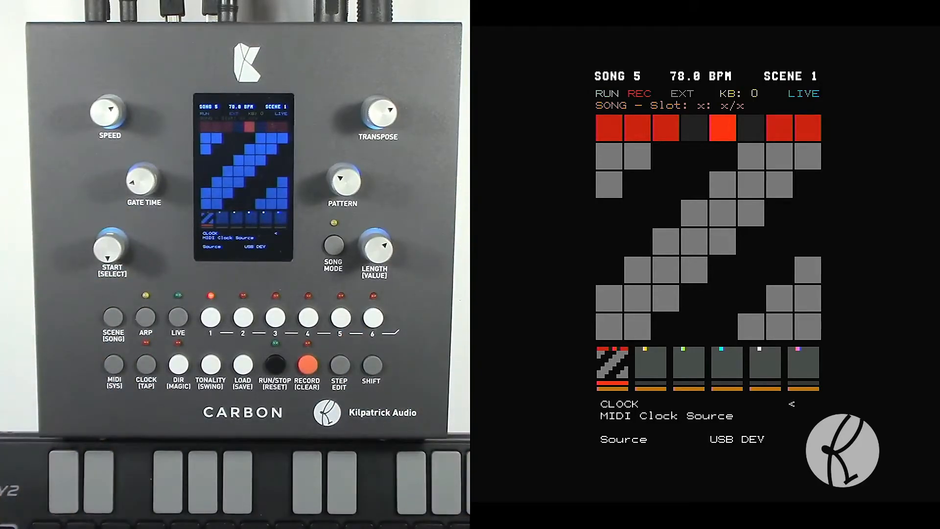
# Step: Move from the MIDI Clock Source page (USB DEV) into the system menu
pyautogui.click(112, 365)
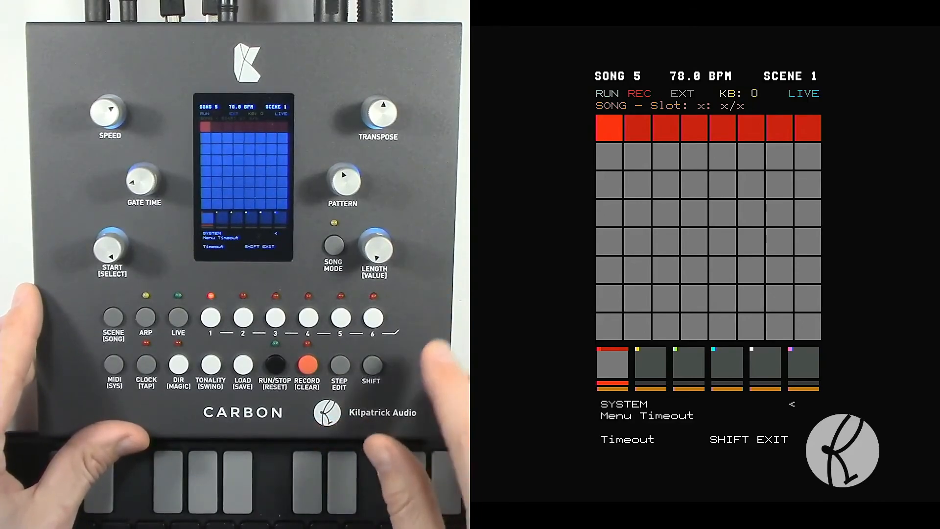
# Step: Exit the Menu Timeout (SHIFT EXIT) page back to the Track 1 overview
pyautogui.click(371, 365)
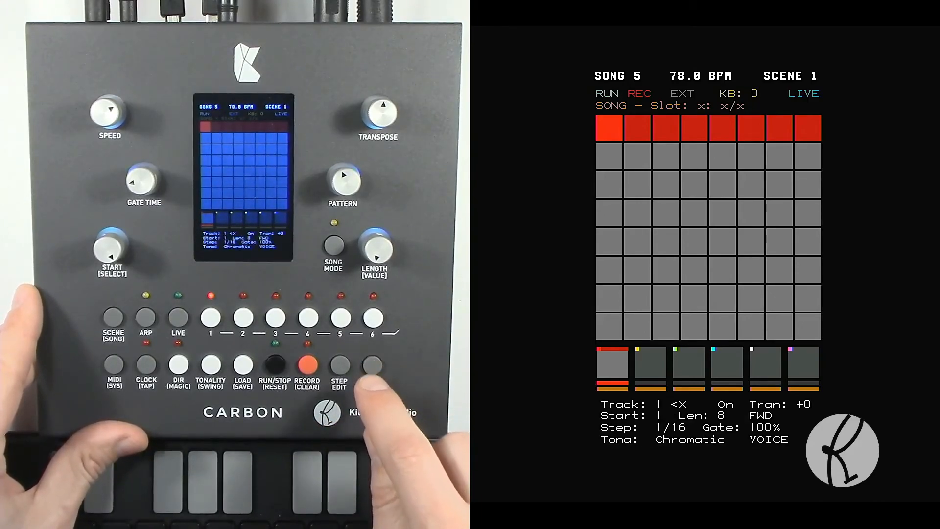